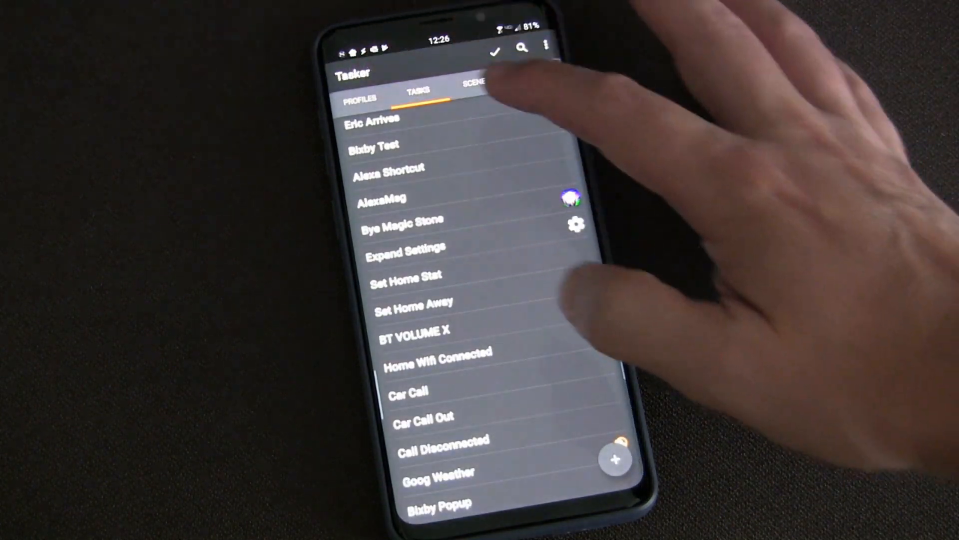
- Show Tasker's profiles and expand the Secondary App Opened profile
click(358, 98)
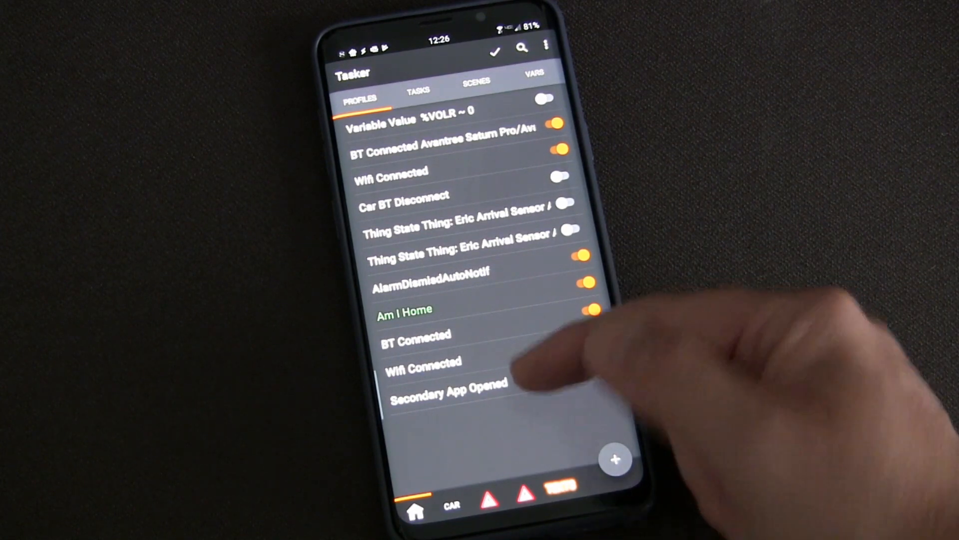
click(448, 390)
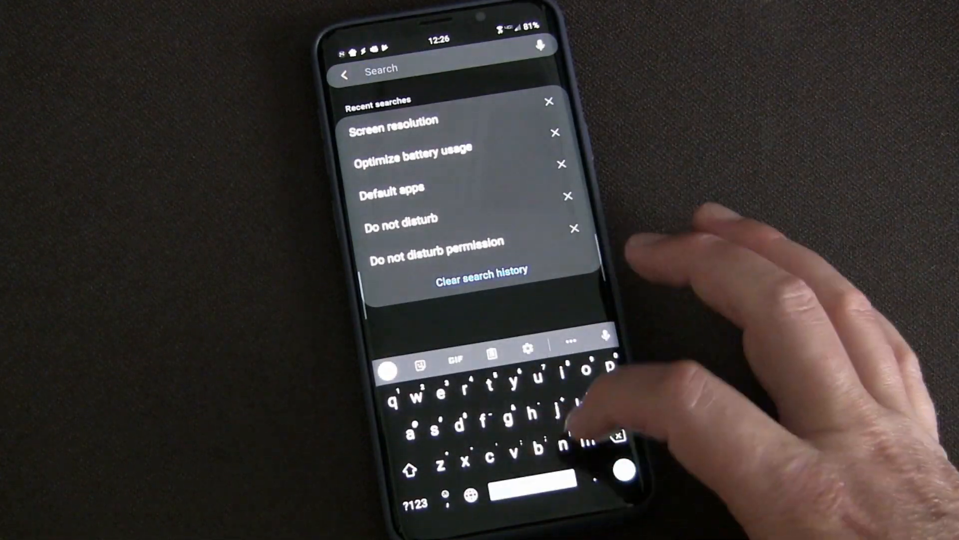
- Search Settings for 'bix' and go to the Bixby result under Advanced features
text(bix)
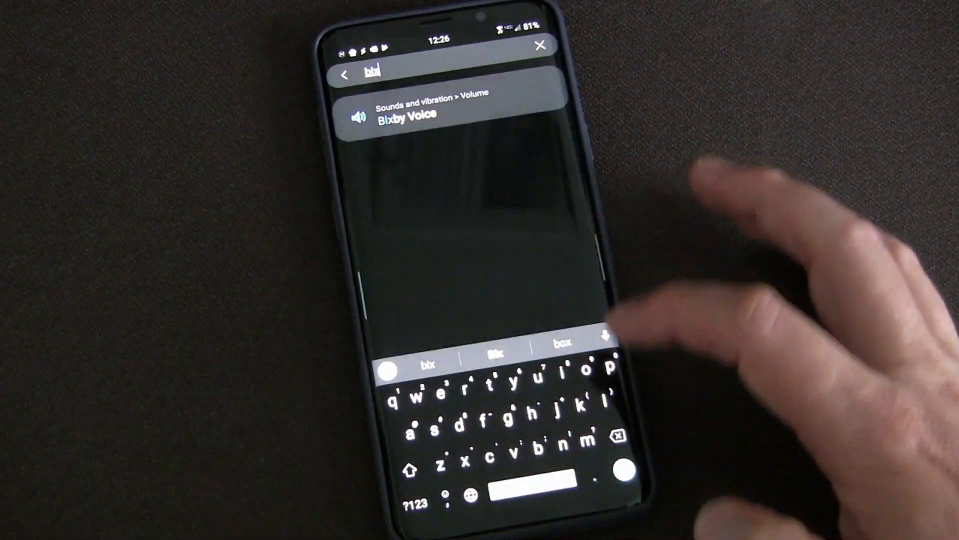
click(404, 115)
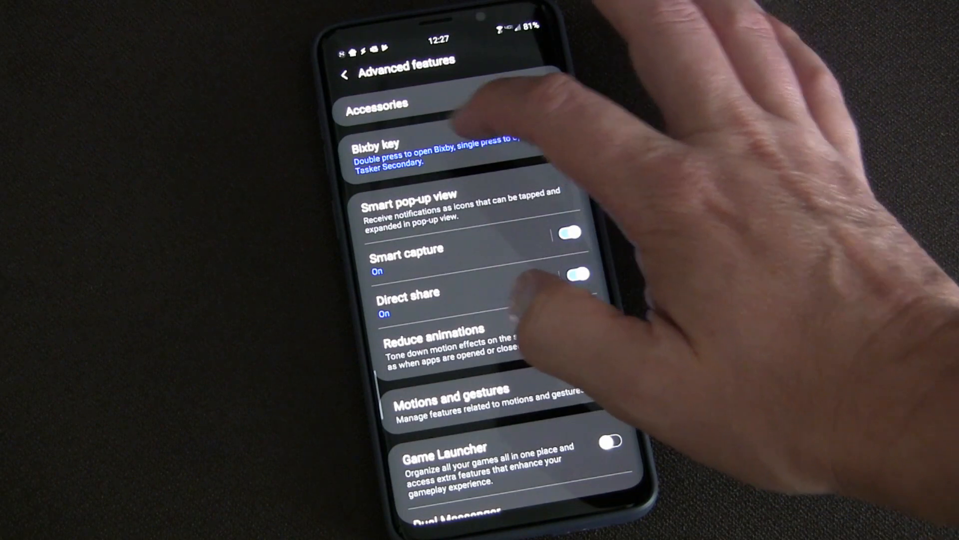
- Set the Bixby key's single press to open the Tasker Secondary app
click(429, 152)
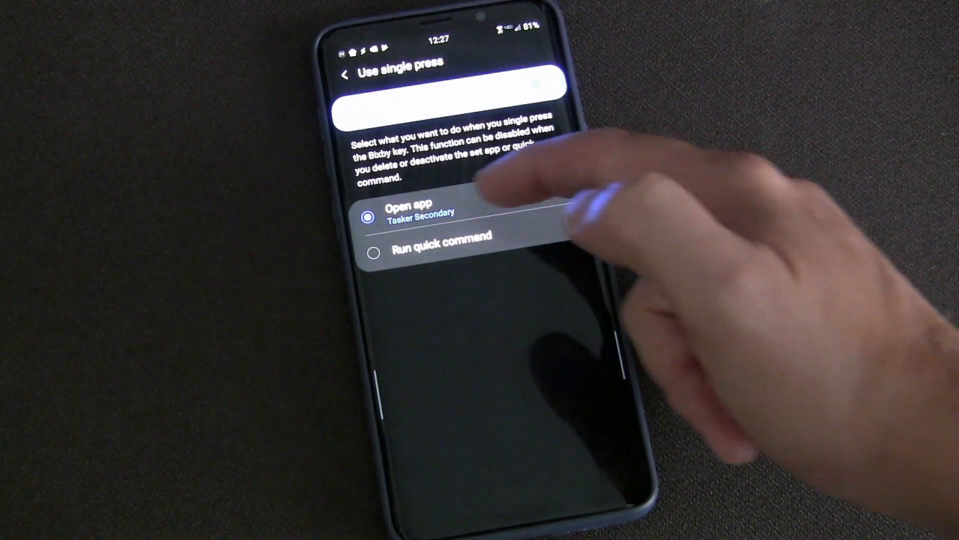
click(410, 207)
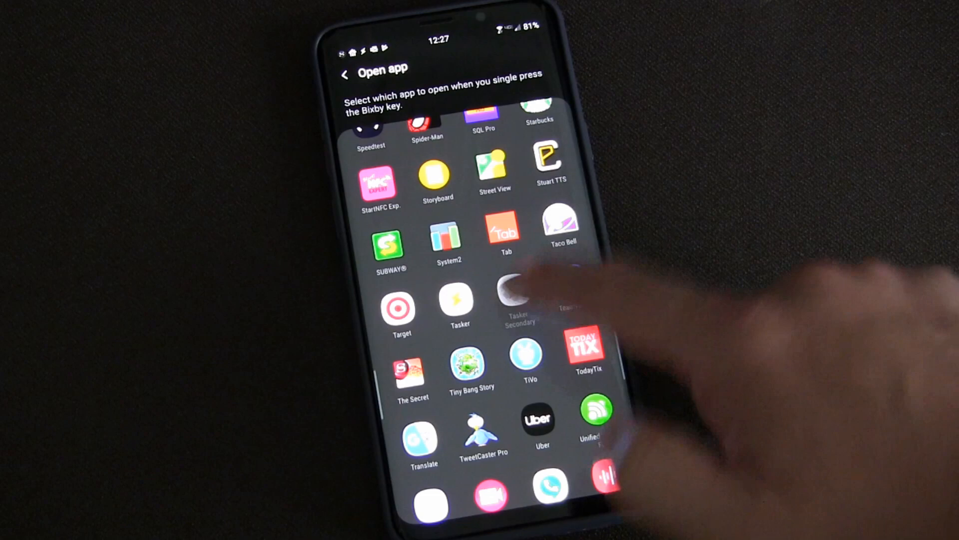
click(518, 300)
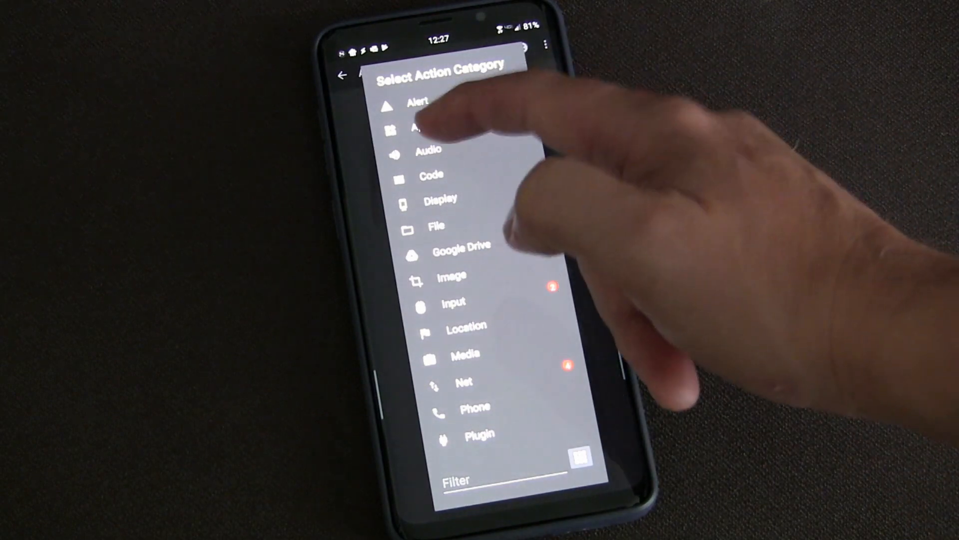
- Start adding a new action to the task and scroll through the action categories
click(422, 126)
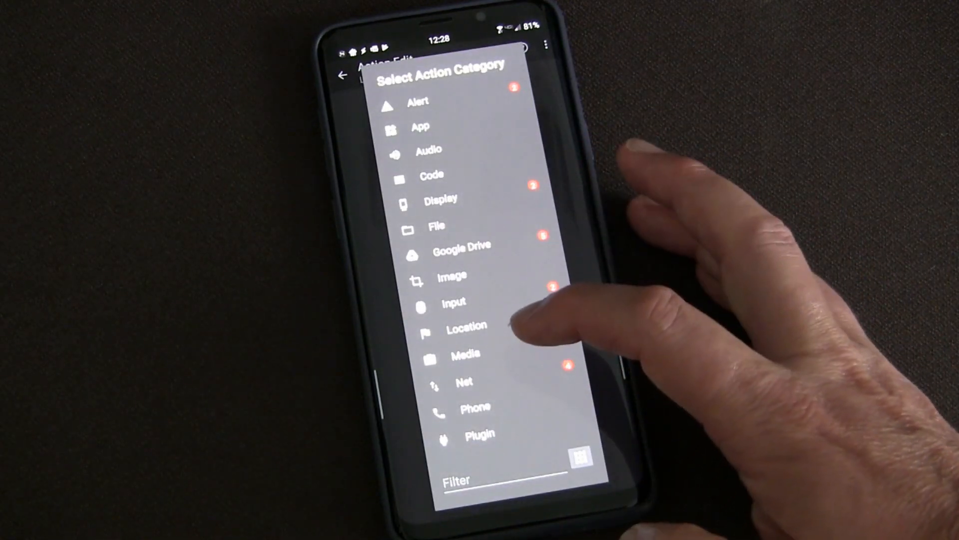
mouse_move(532, 288)
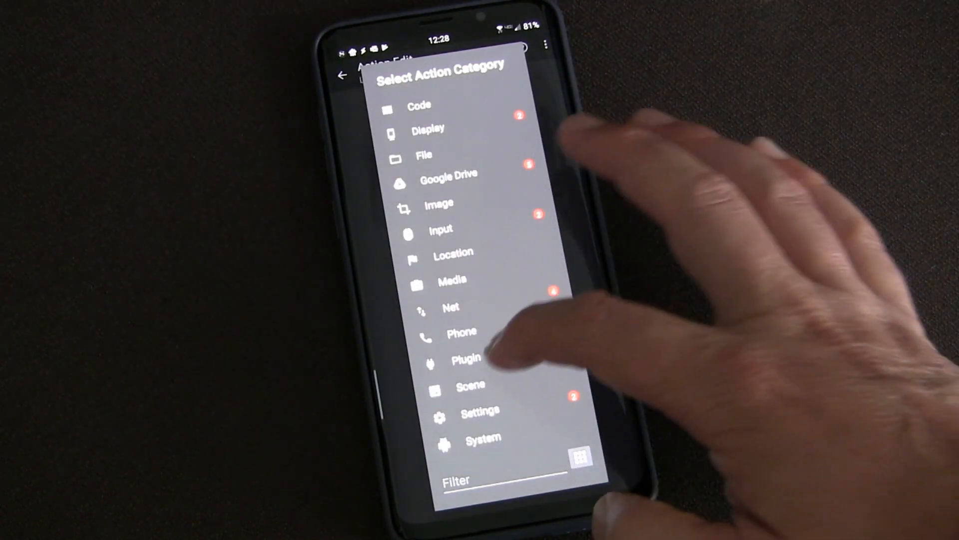
scroll(down, 3)
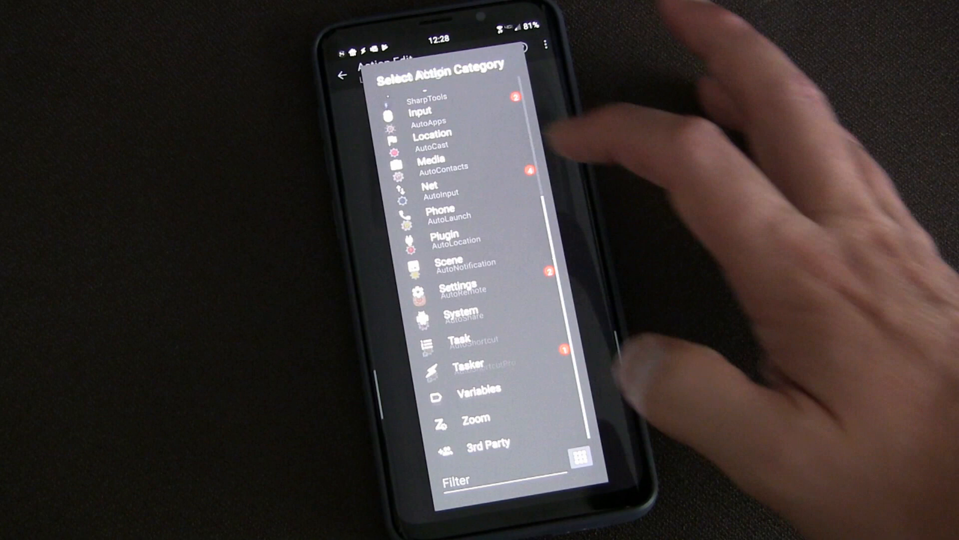
- Choose the AutoShortcut plugin action, dismissing the joaomgcd Apps popup
click(445, 234)
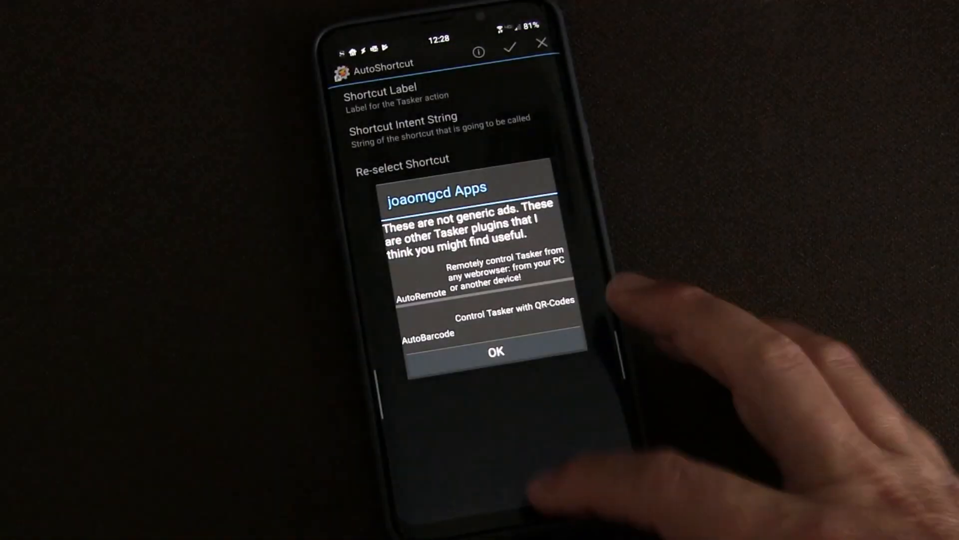
click(495, 351)
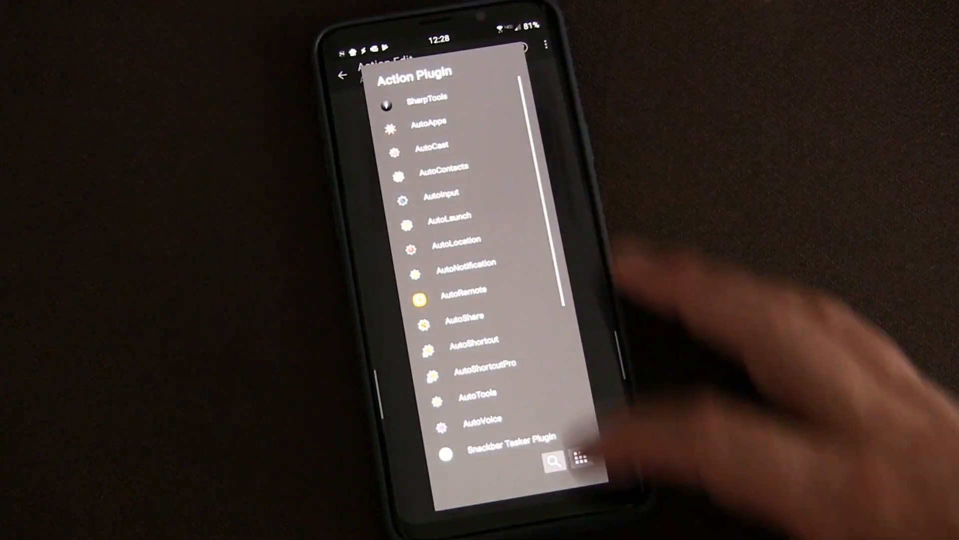
click(469, 339)
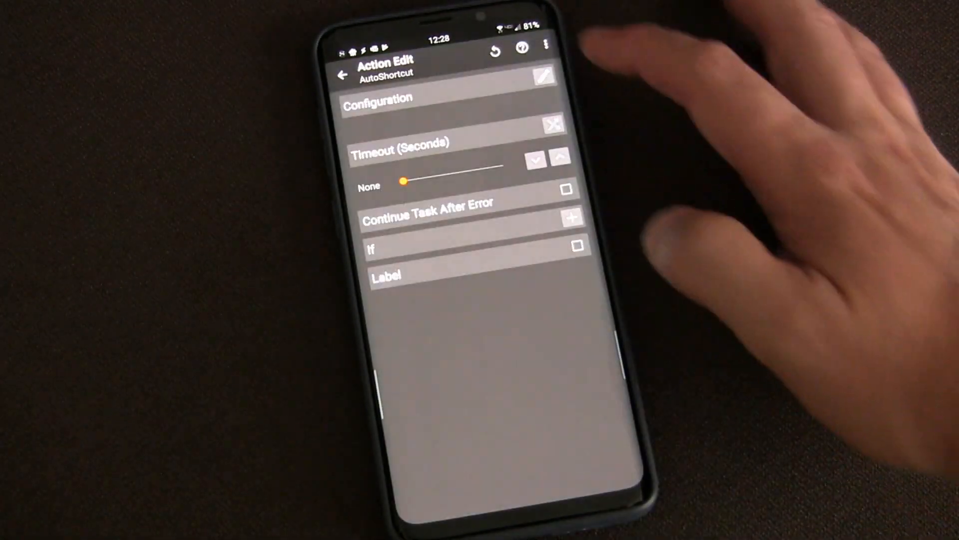